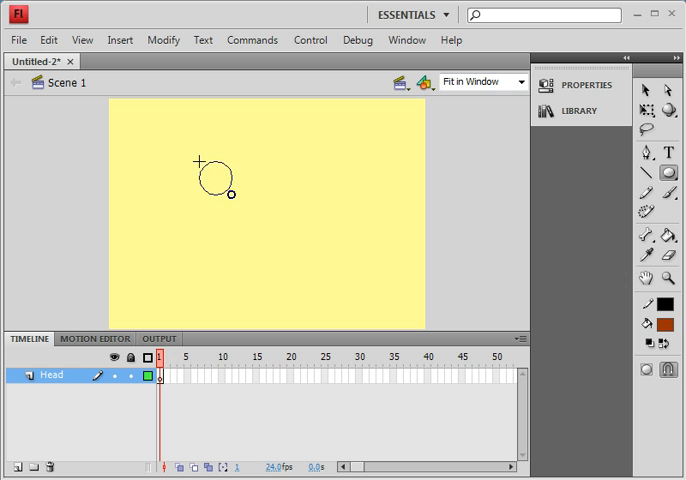
- Draw a tilted brown oval and convert it into a graphic symbol named Head
left_click_drag(195, 155, 365, 290)
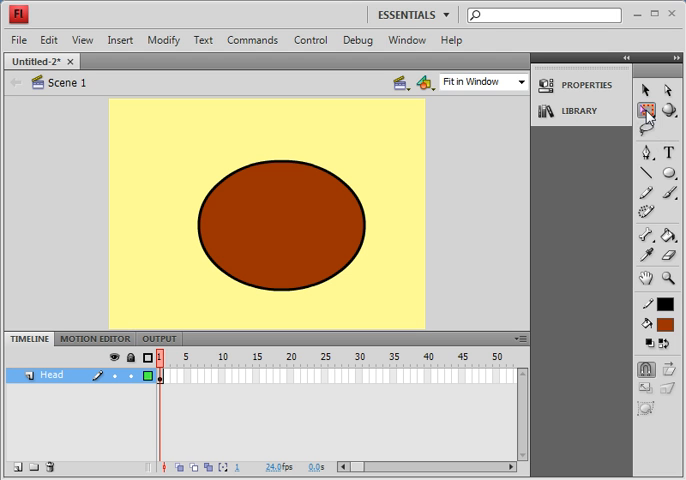
left_click(288, 216)
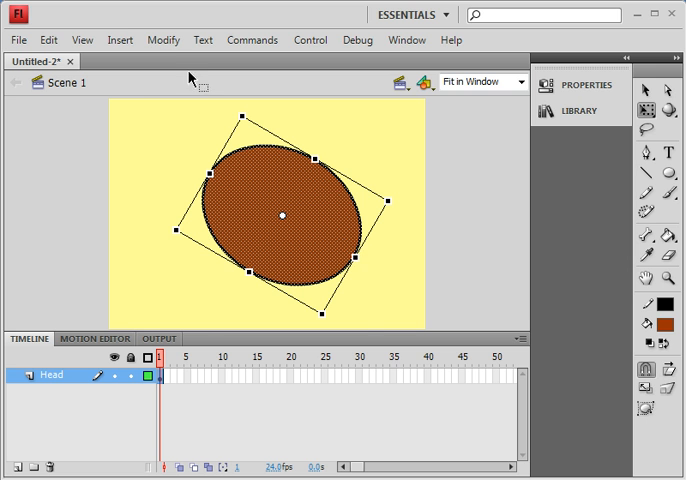
left_click(162, 40)
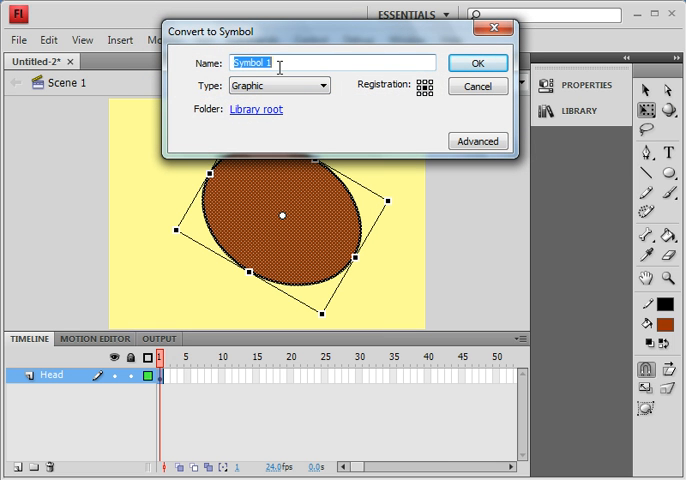
type("Head")
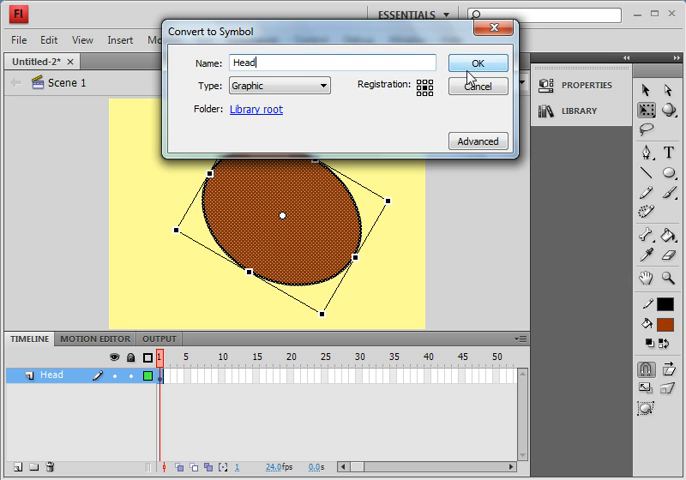
left_click(472, 62)
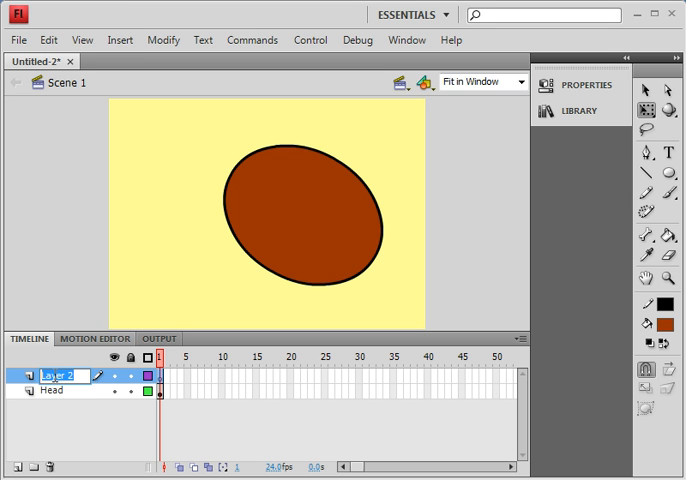
- Name a new layer Ear and move the brown ear shape over the head's lower left
type("Ear")
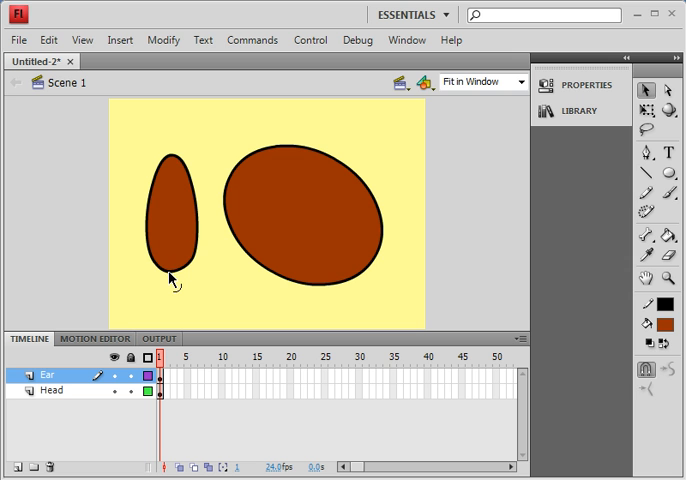
left_click(182, 228)
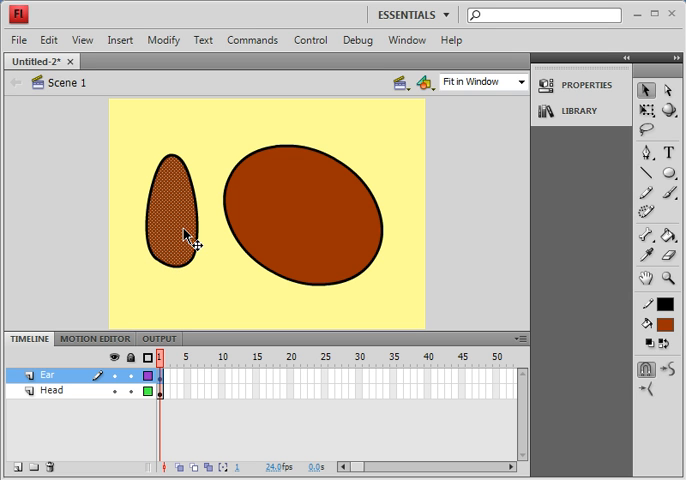
left_click_drag(178, 200, 180, 245)
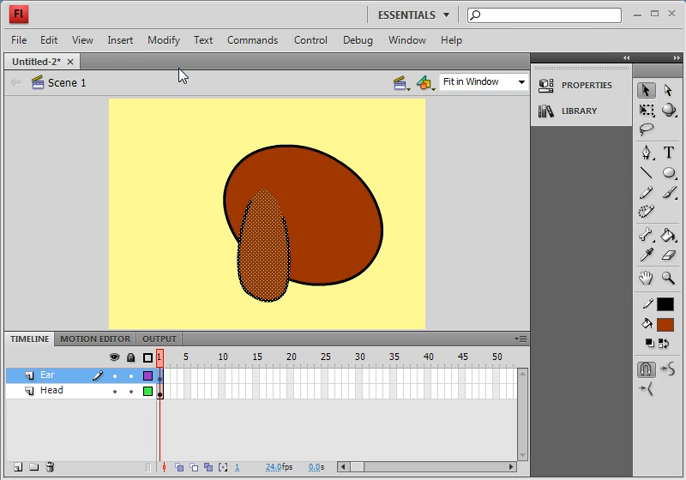
- Convert the ear shape into a graphic symbol named Ear
left_click(163, 40)
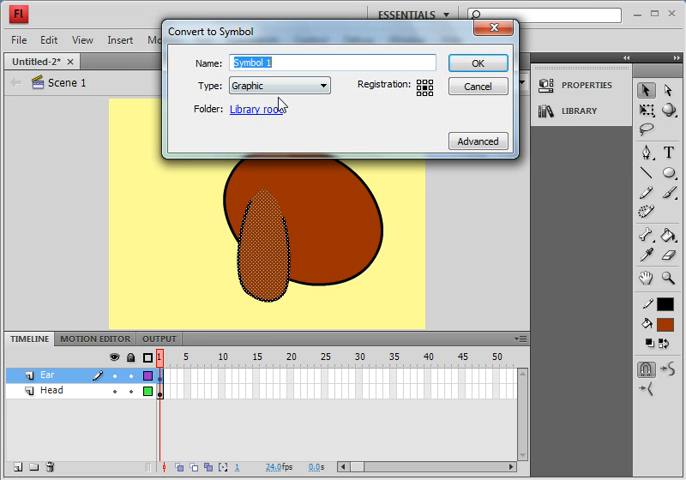
type("Ear")
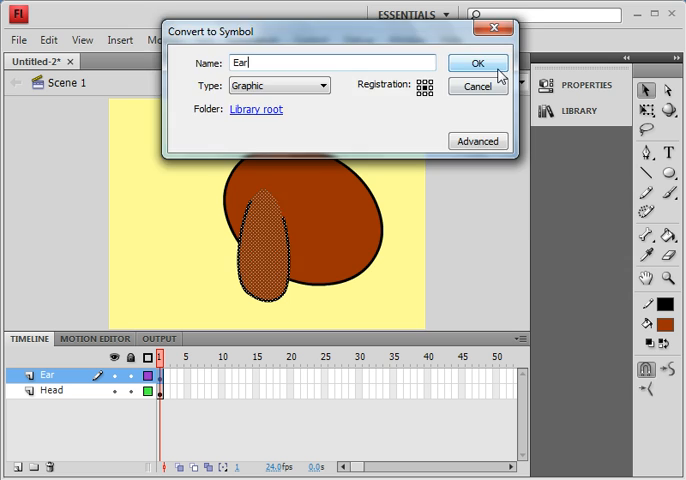
left_click(474, 62)
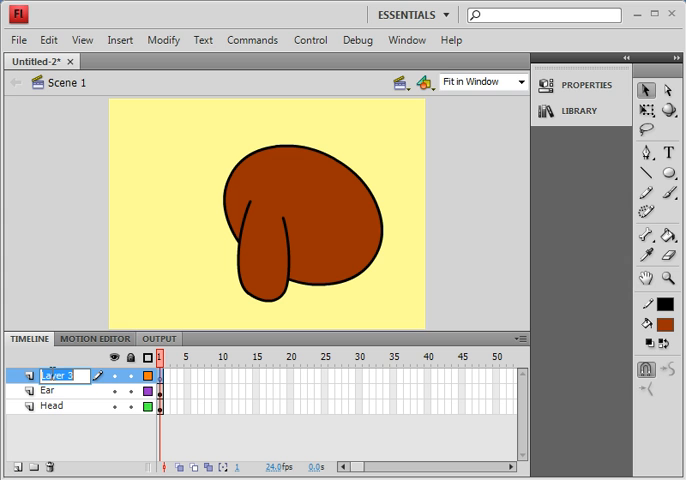
- Name a new layer Nose and turn the black nose circle into a graphic symbol
type("Nose")
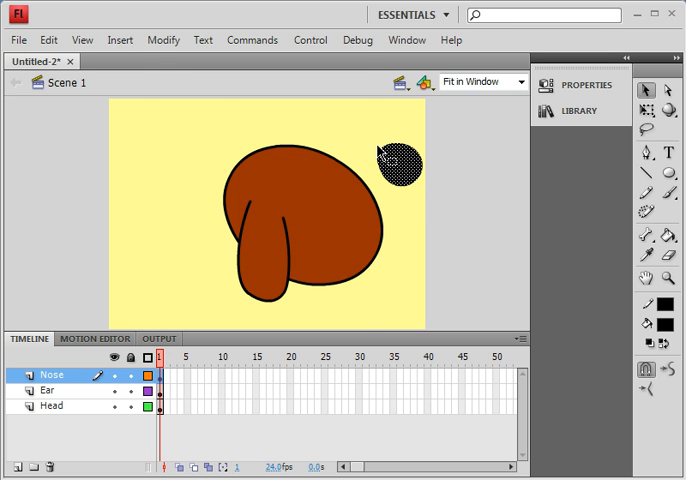
left_click(163, 40)
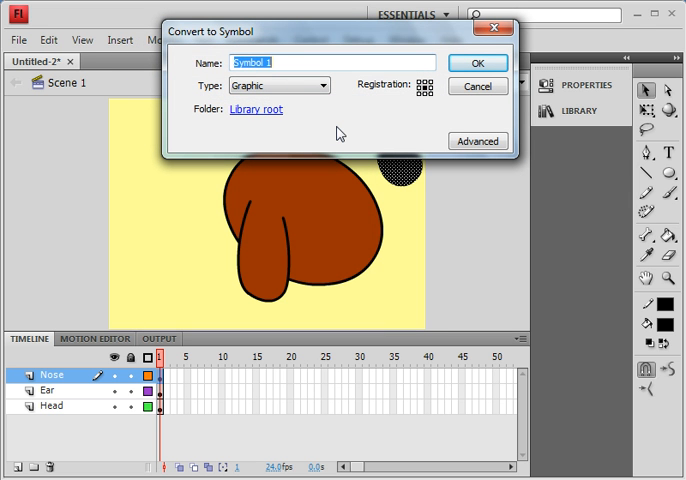
left_click(473, 61)
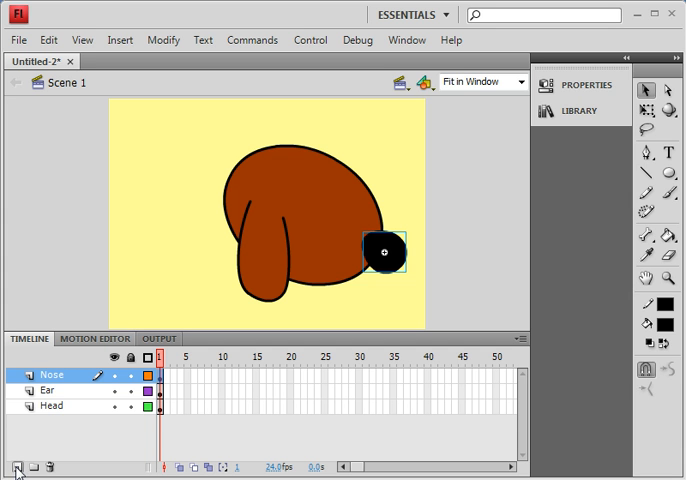
- Add a layer for the eye and make the white circle a graphic symbol named Eye
left_click(13, 466)
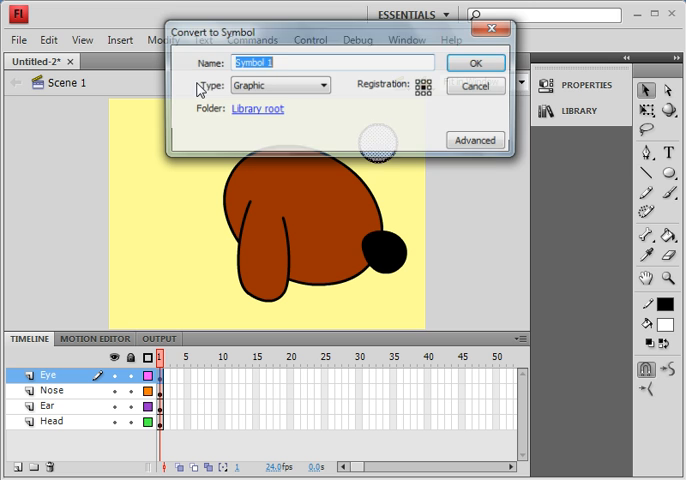
type("Eye")
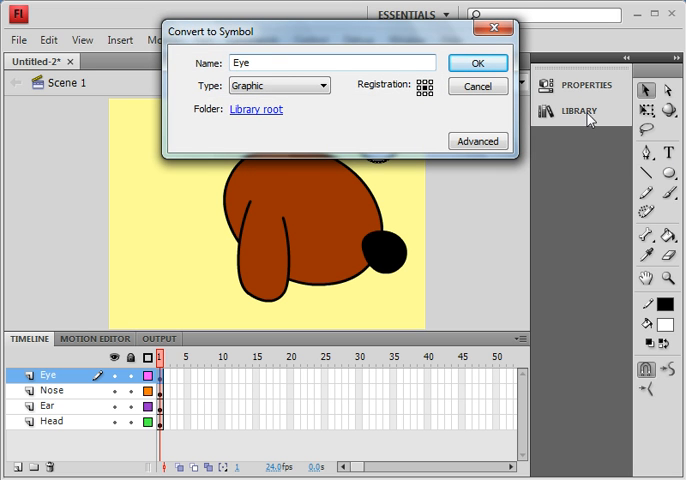
left_click(477, 63)
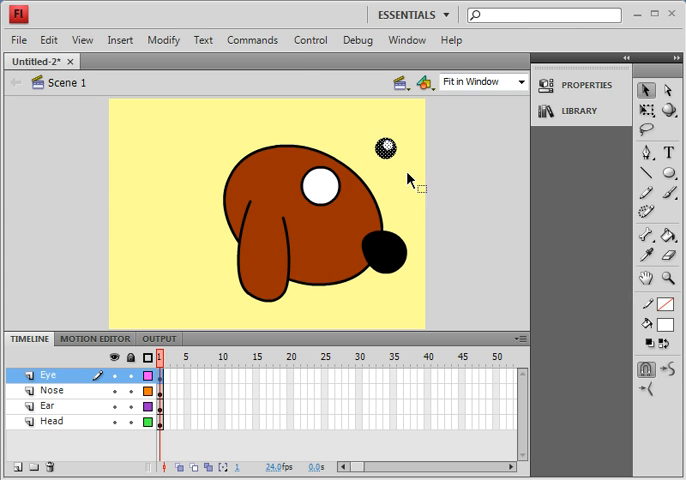
- Convert the black pupil into a graphic symbol named Pupil and drag it inside the white eye
left_click(166, 40)
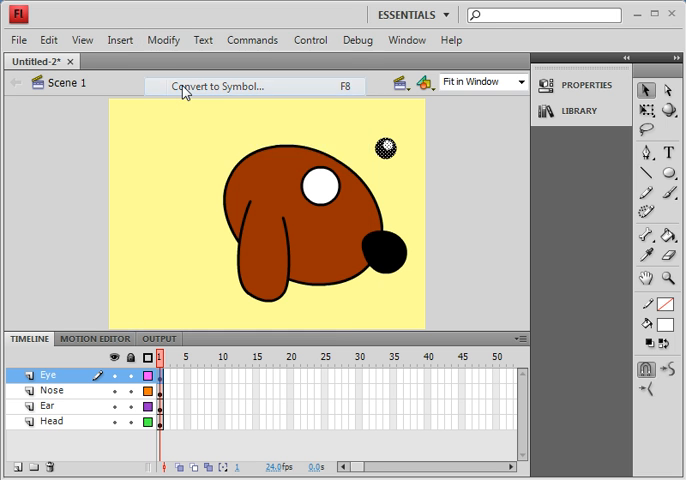
left_click(235, 86)
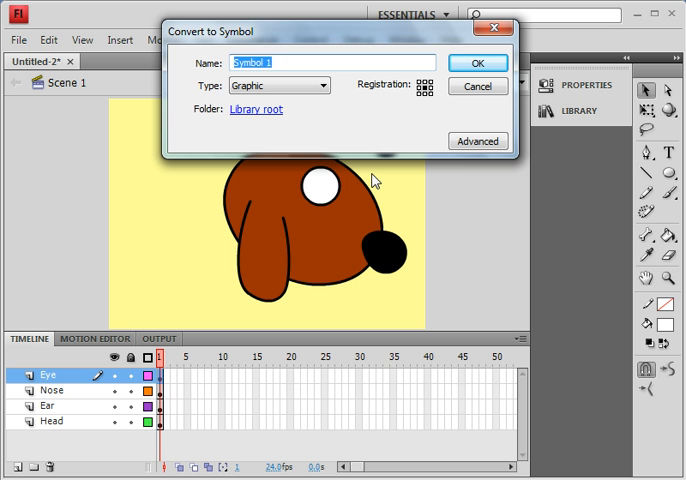
type("Pupil")
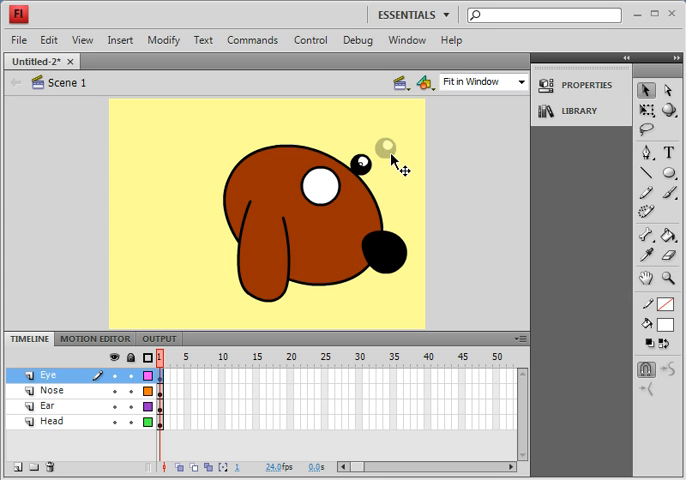
left_click_drag(375, 150, 320, 185)
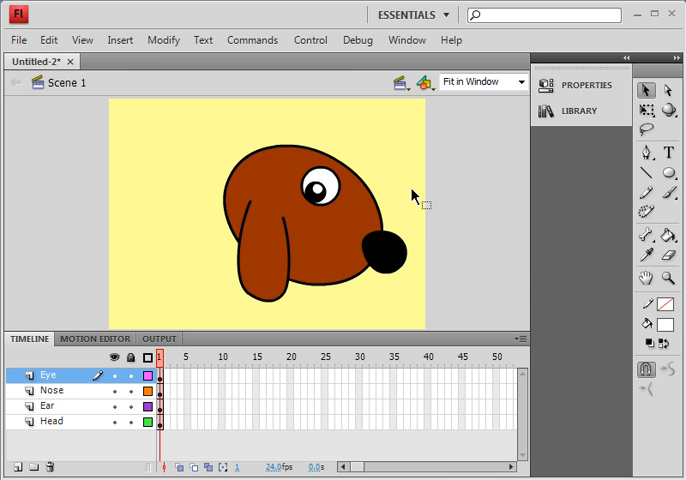
mouse_move(379, 345)
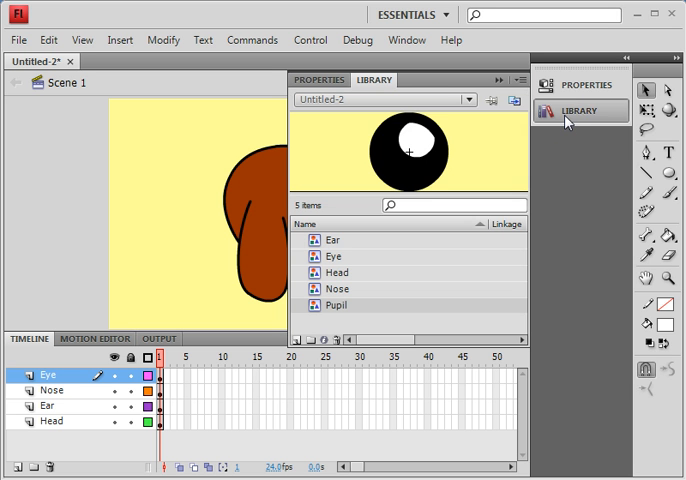
- Select Ear, then Eye, in the Library to preview each symbol
left_click(331, 240)
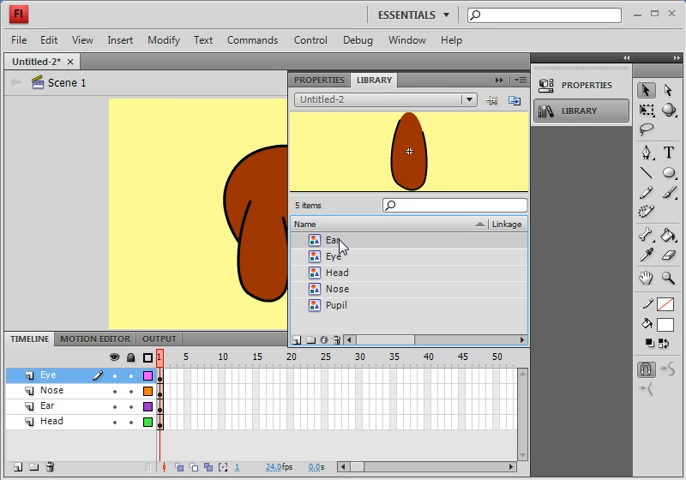
left_click(335, 256)
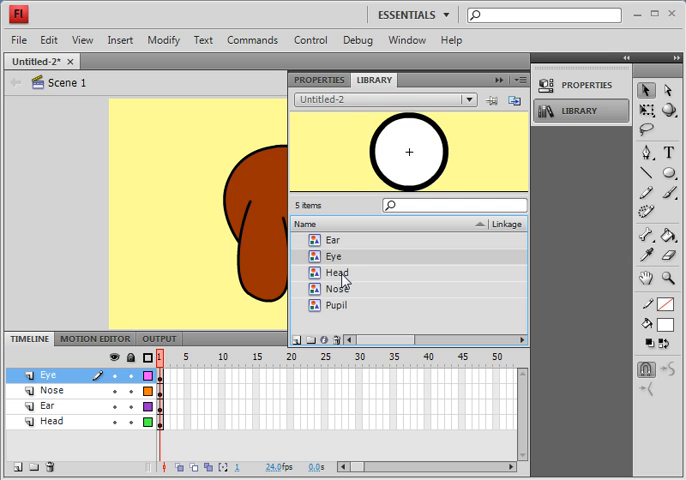